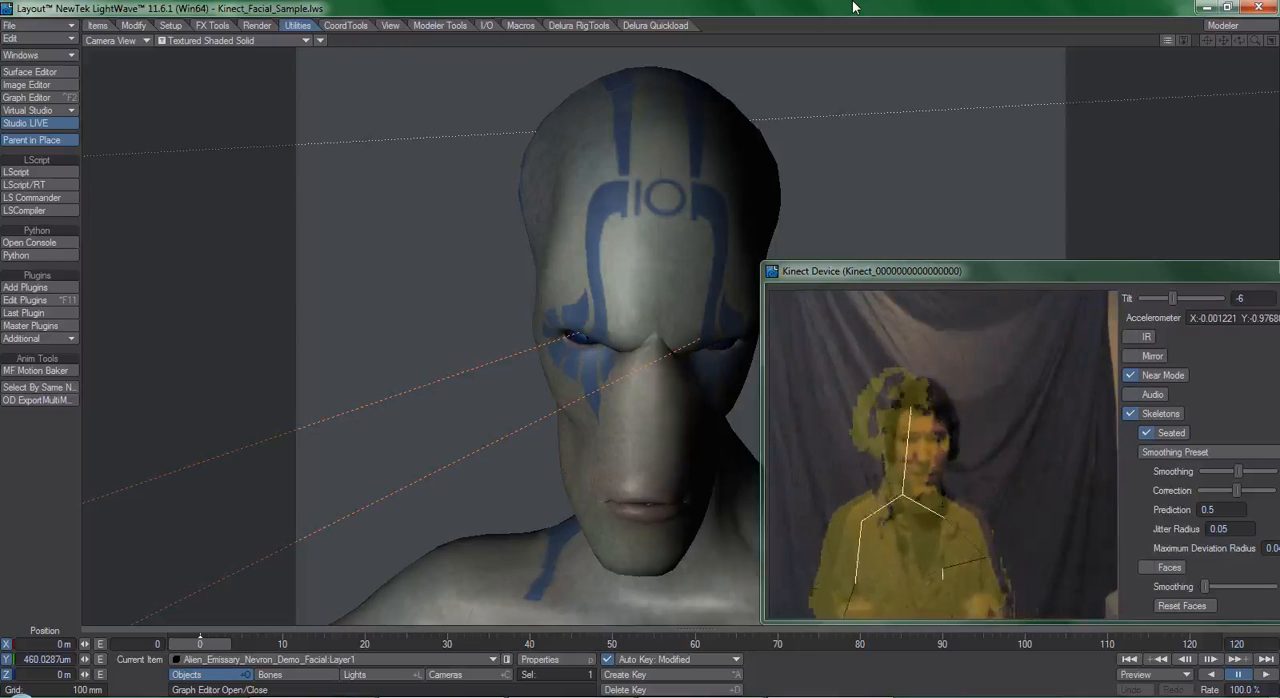
- Select the mocap mouth channels in the Studio panel's channel list
{"action": "left_click_drag", "start_coordinate": [870, 272], "coordinate": [964, 292]}
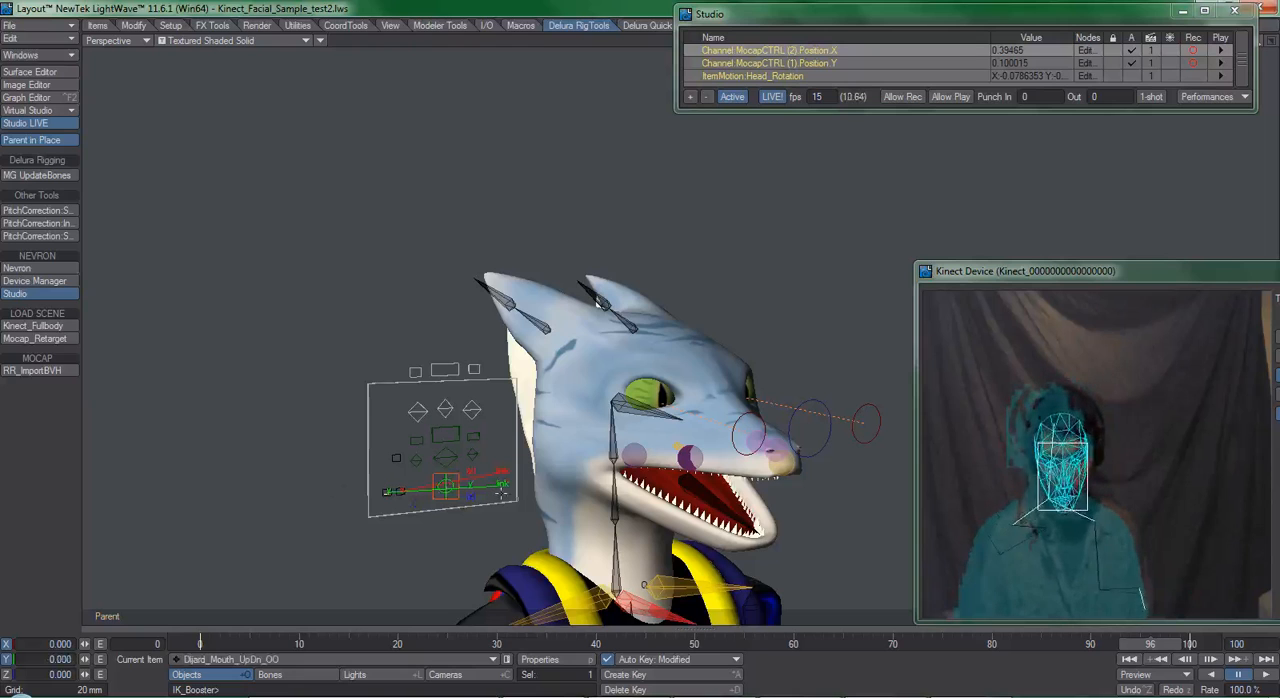
- Edit the mouth control's curves and raise the first Position key's value
{"action": "right_click", "coordinate": [450, 490]}
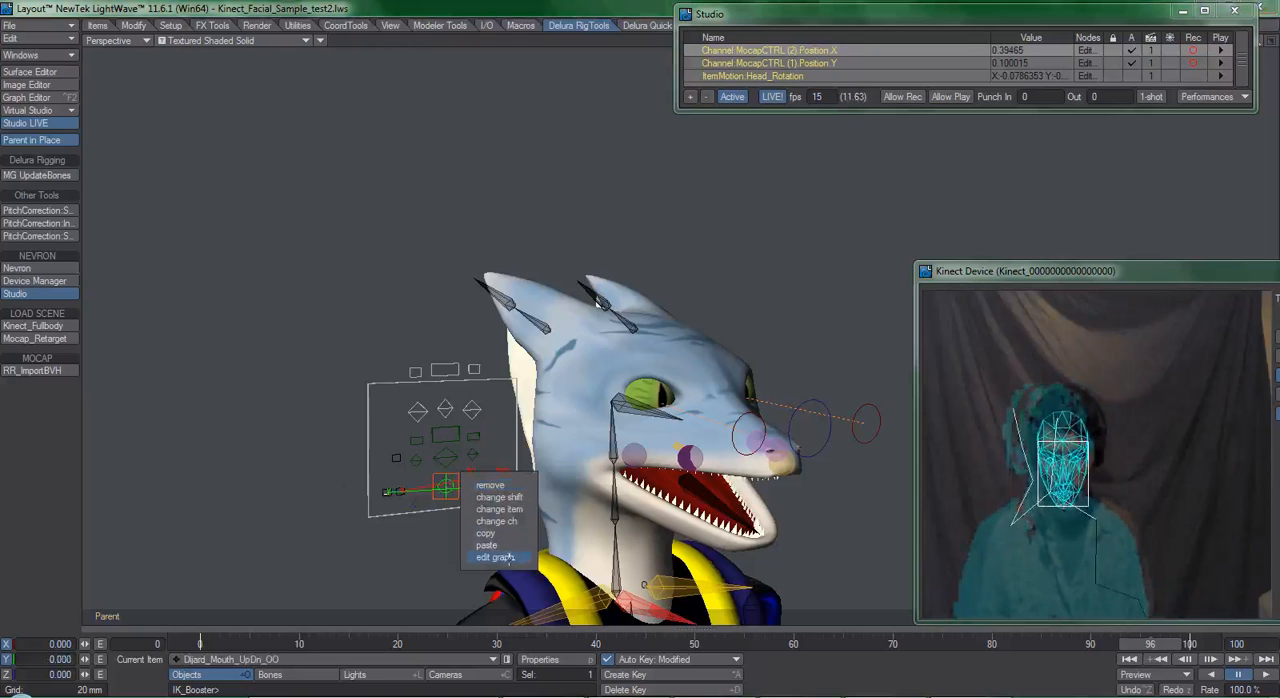
{"action": "left_click", "coordinate": [492, 556]}
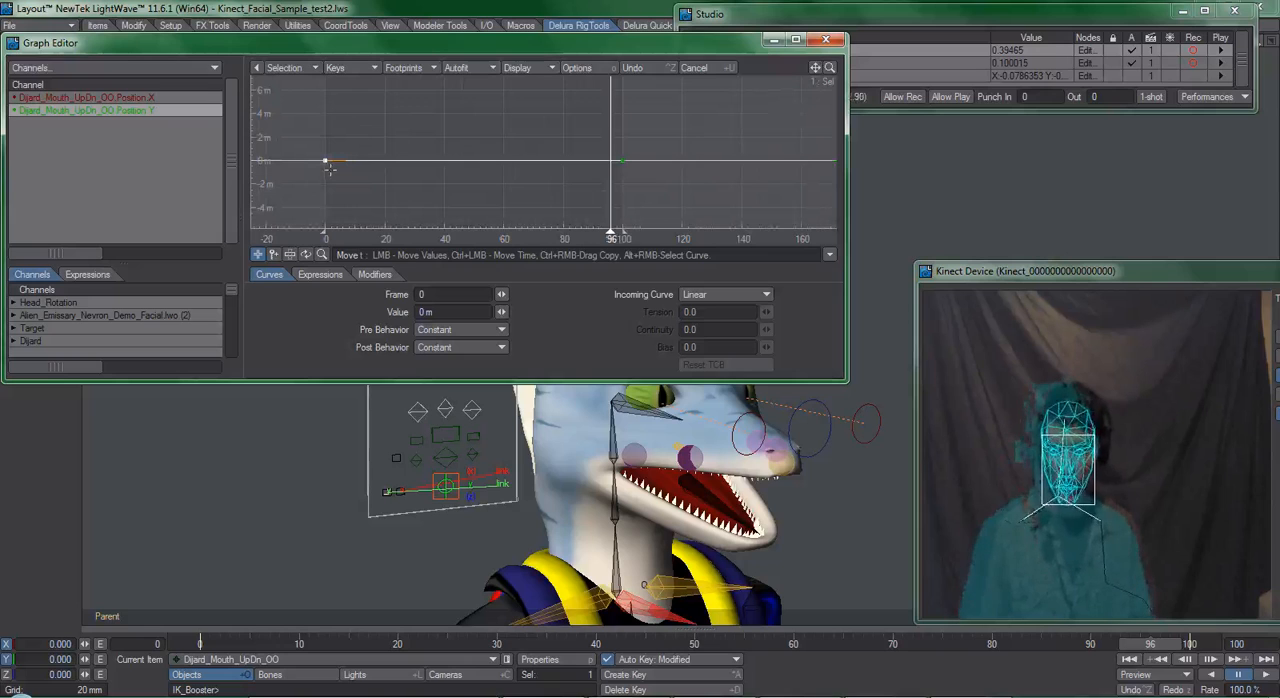
{"action": "left_click_drag", "start_coordinate": [326, 162], "coordinate": [340, 140]}
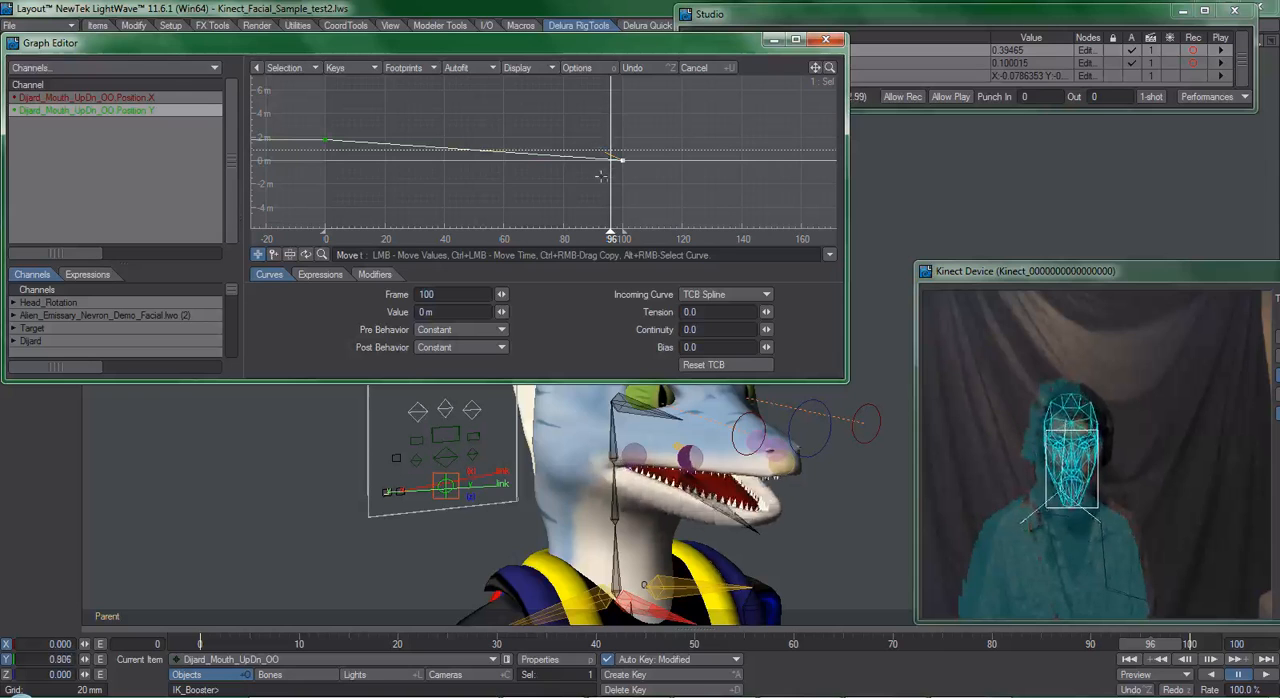
{"action": "left_click_drag", "start_coordinate": [624, 160], "coordinate": [622, 178]}
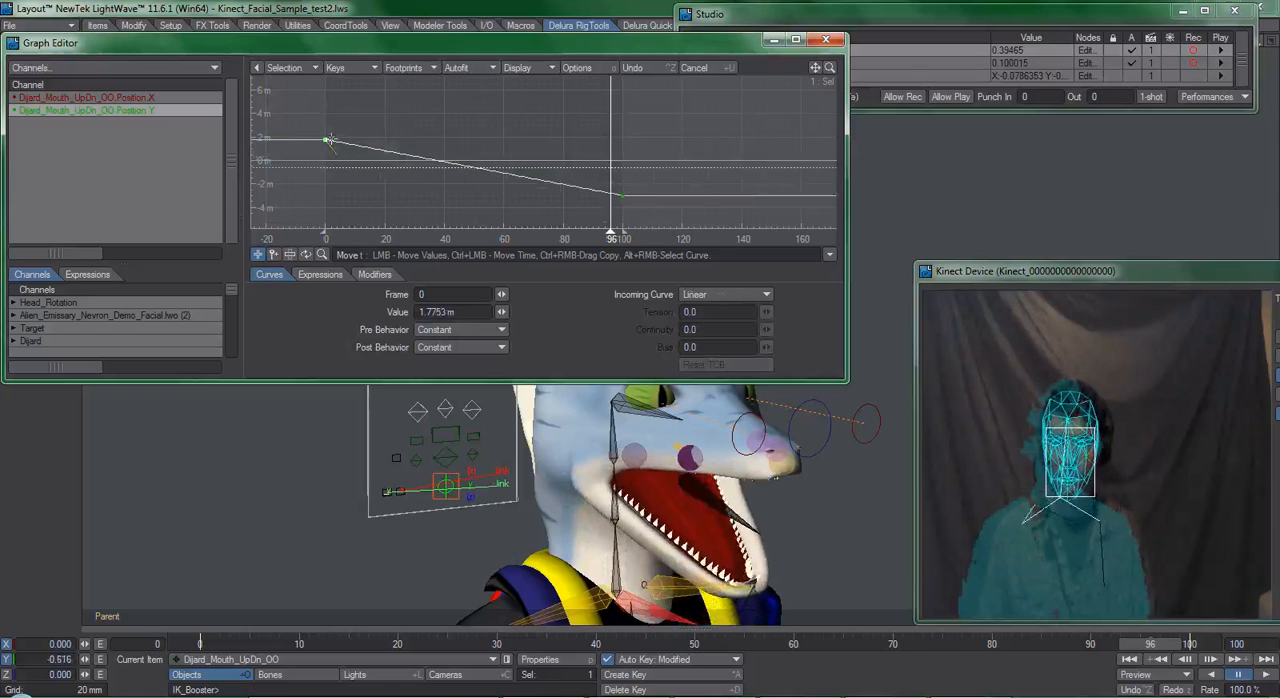
{"action": "left_click_drag", "start_coordinate": [330, 138], "coordinate": [330, 128]}
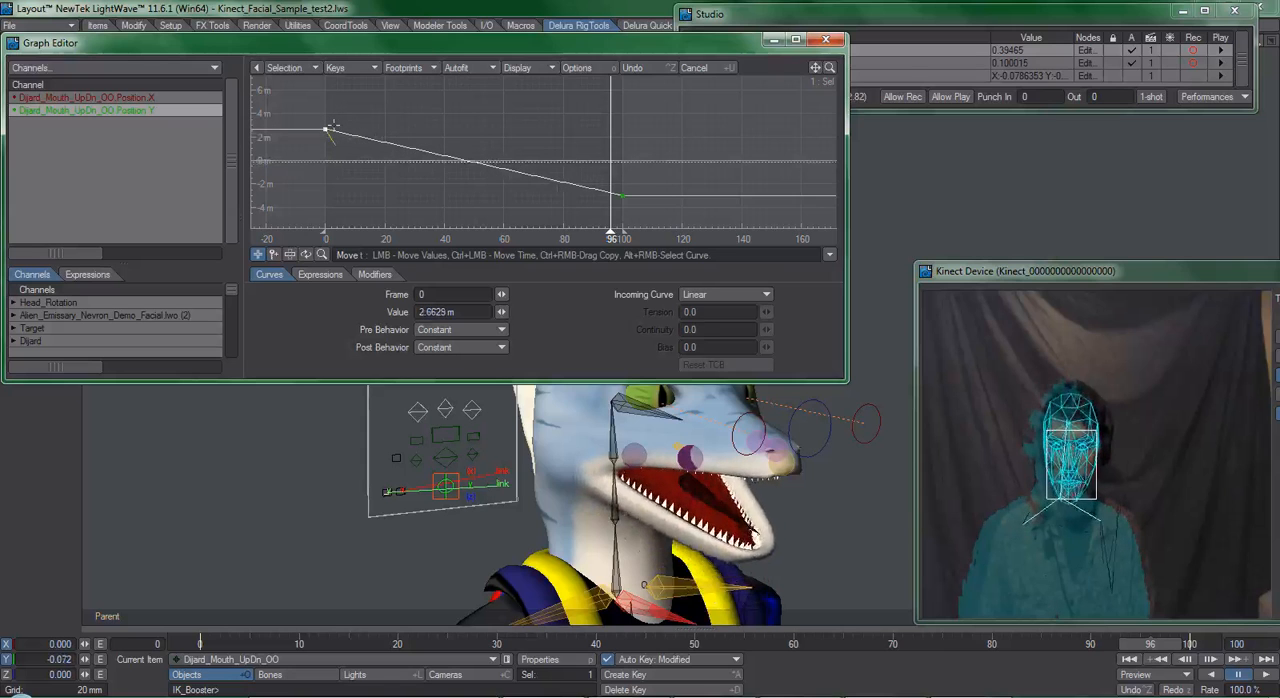
{"action": "left_click_drag", "start_coordinate": [330, 130], "coordinate": [330, 144]}
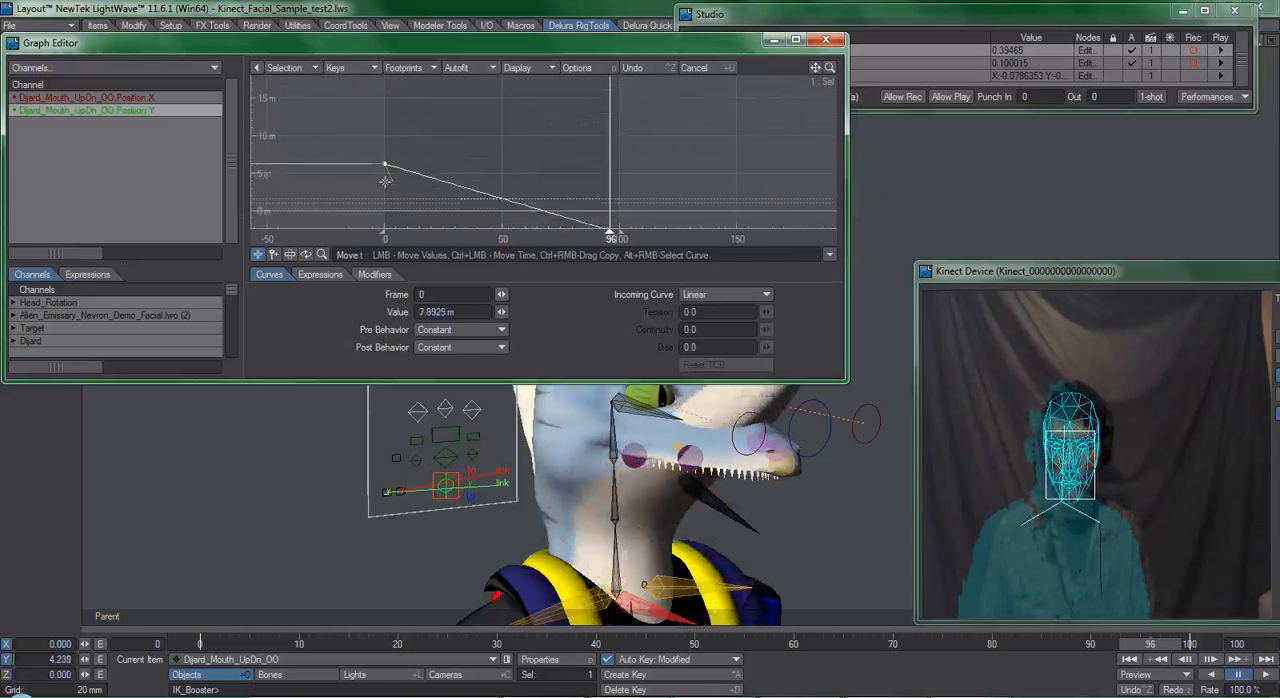
- Stretch the mouth position keys' timing out toward frame 100
{"action": "left_click_drag", "start_coordinate": [384, 164], "coordinate": [384, 180]}
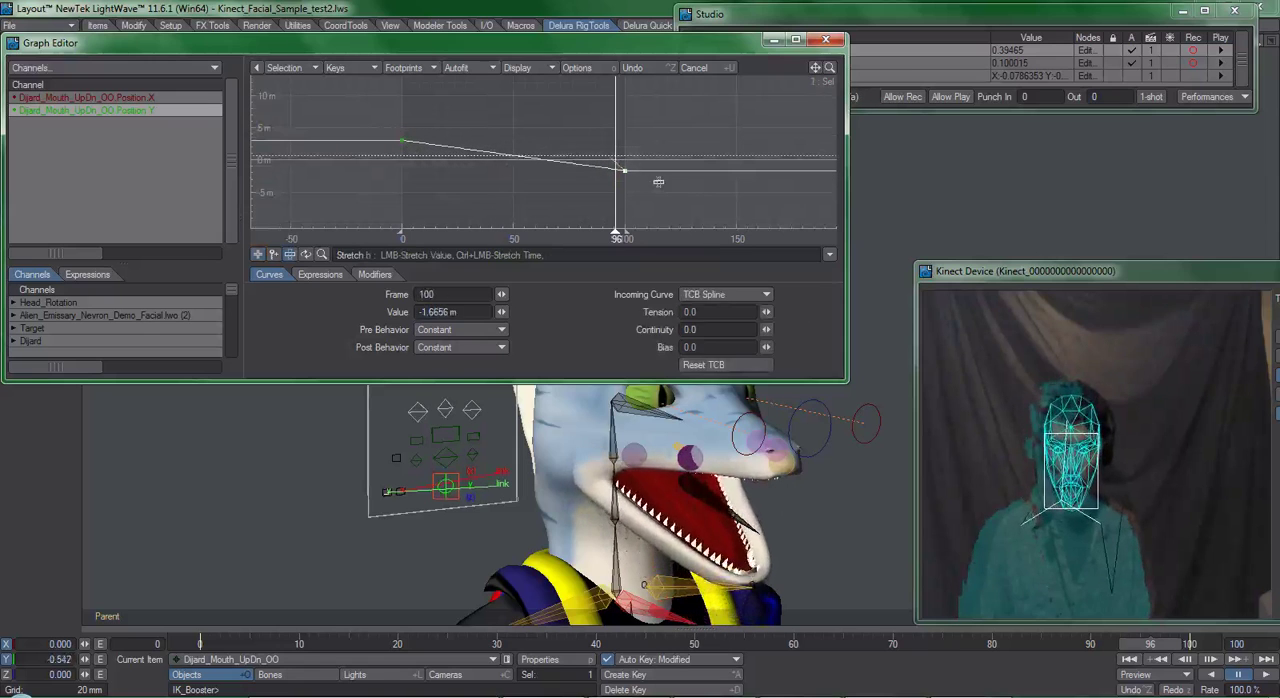
{"action": "left_click_drag", "start_coordinate": [624, 176], "coordinate": [624, 168]}
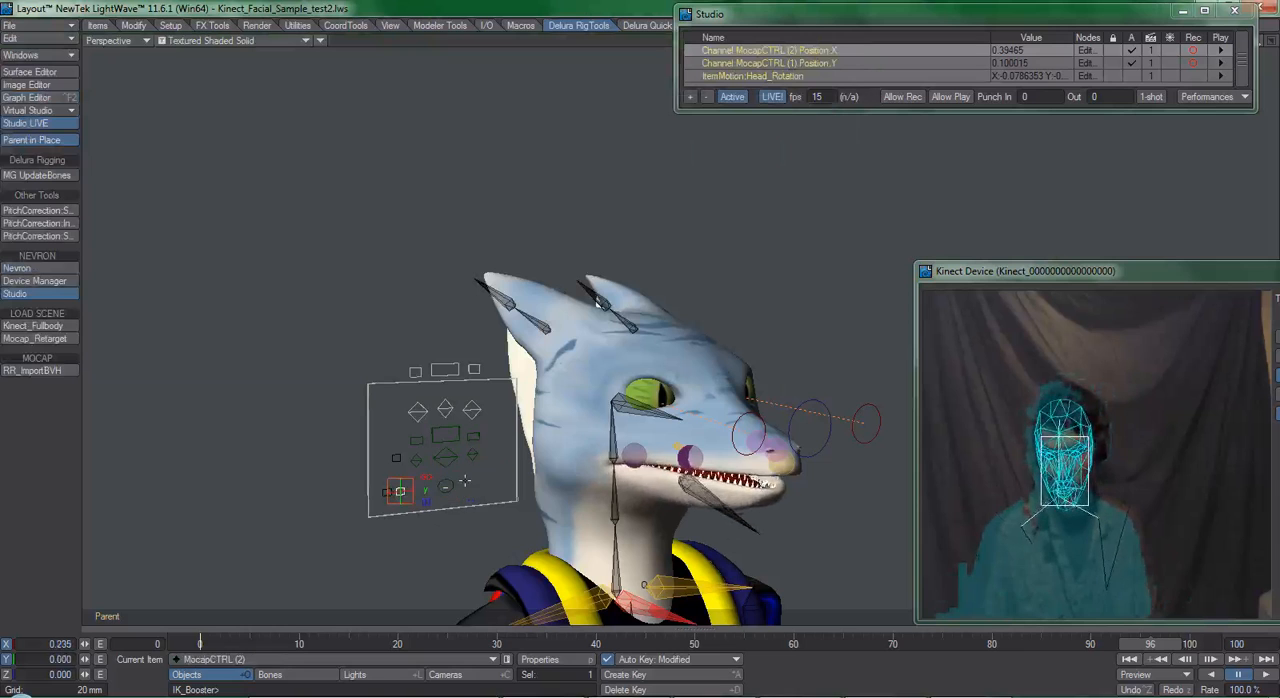
- Rescale the mouth control's Position X keys and tweak the end key at frame 100
{"action": "right_click", "coordinate": [440, 490]}
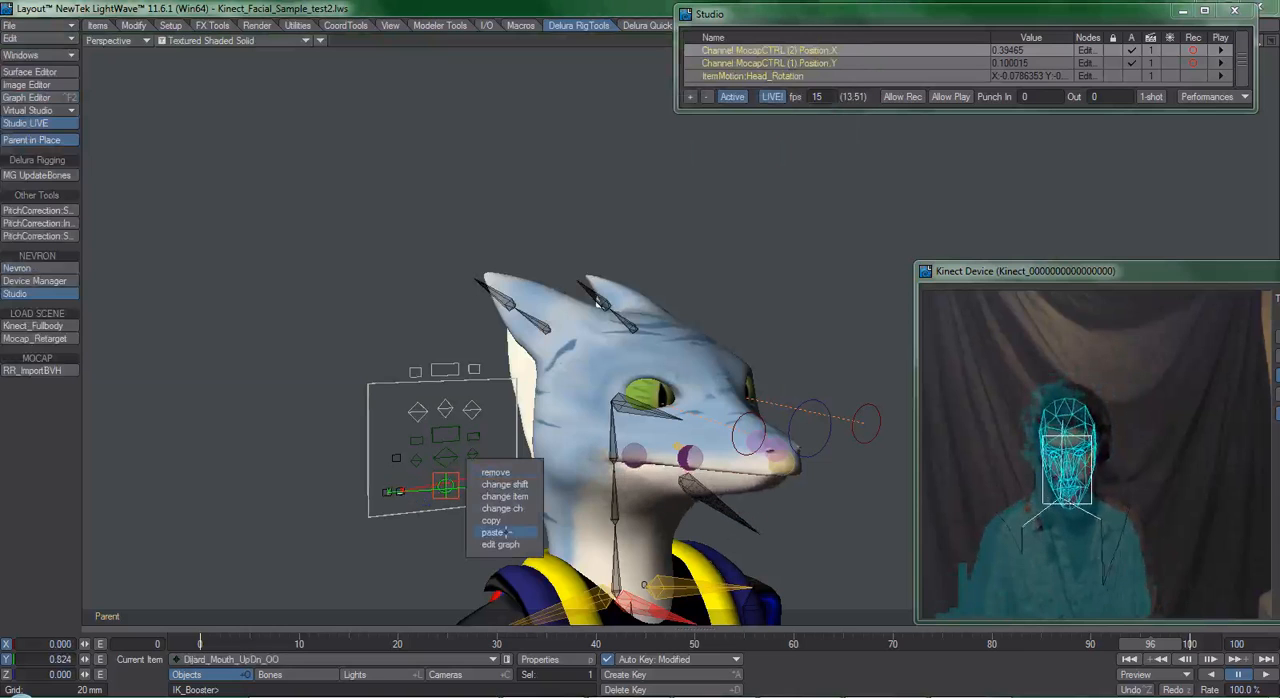
{"action": "left_click", "coordinate": [498, 544]}
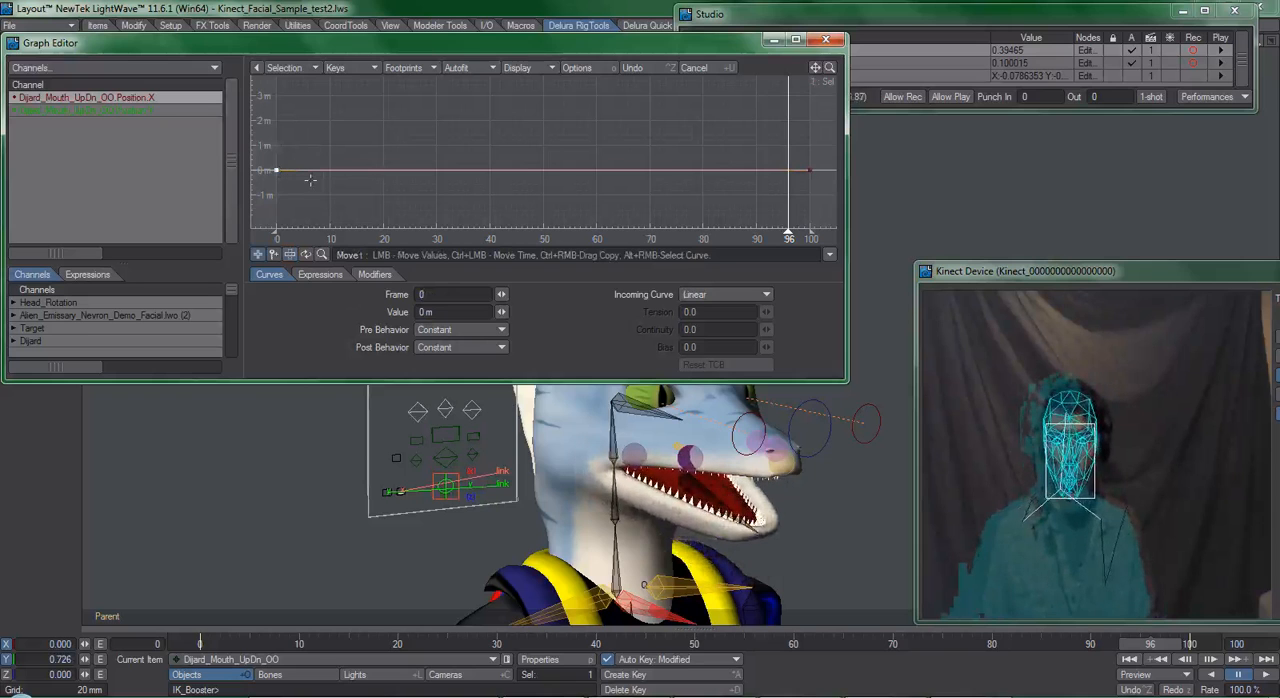
{"action": "left_click_drag", "start_coordinate": [276, 168], "coordinate": [304, 144]}
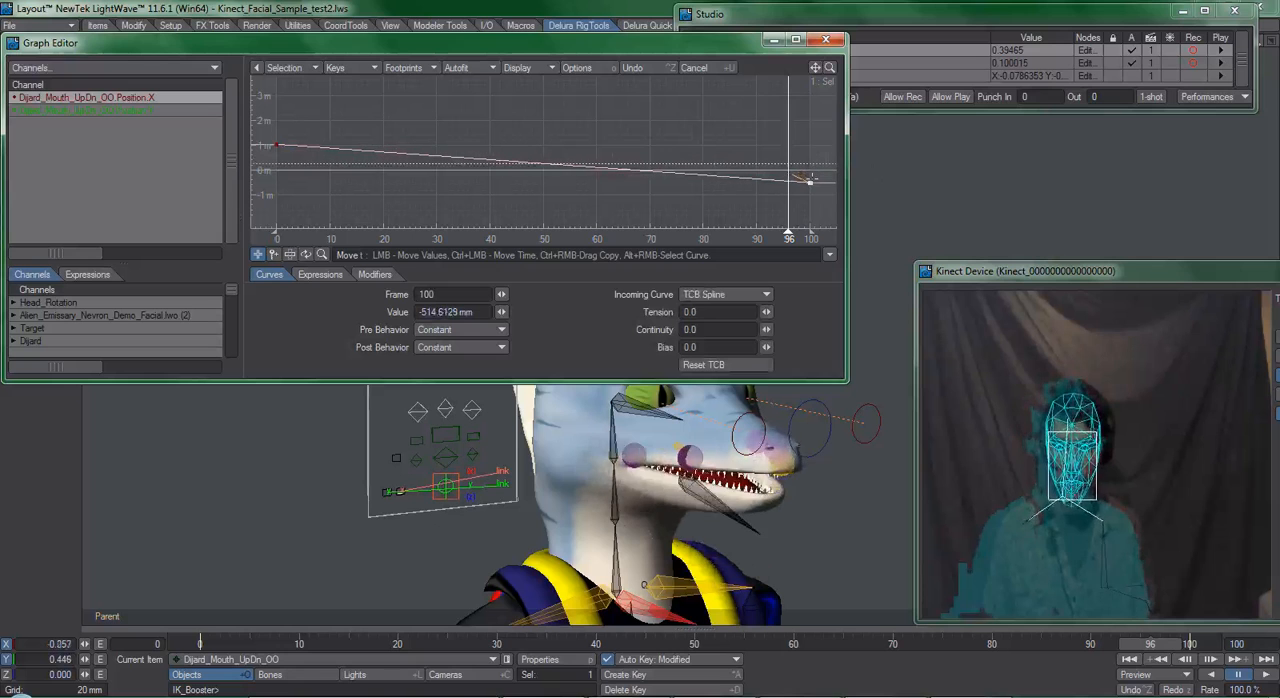
{"action": "left_click_drag", "start_coordinate": [808, 180], "coordinate": [808, 176]}
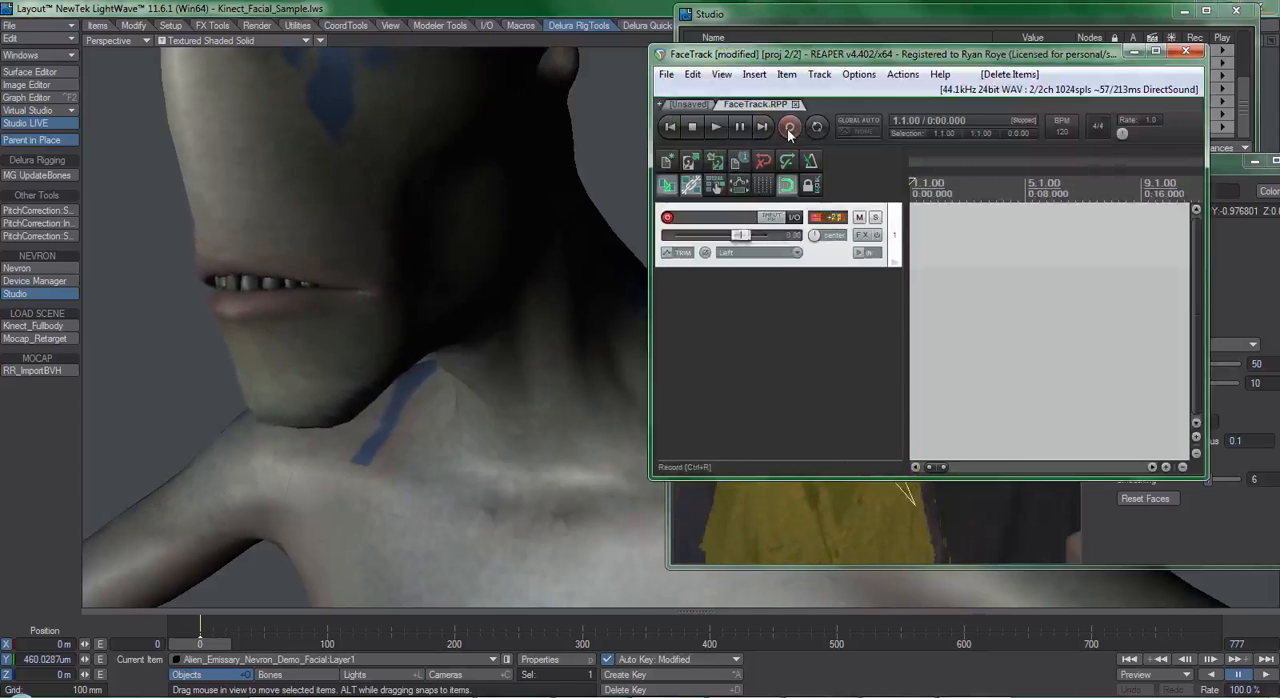
- Record a short voice take onto the armed REAPER track and stop it
{"action": "left_click", "coordinate": [788, 128]}
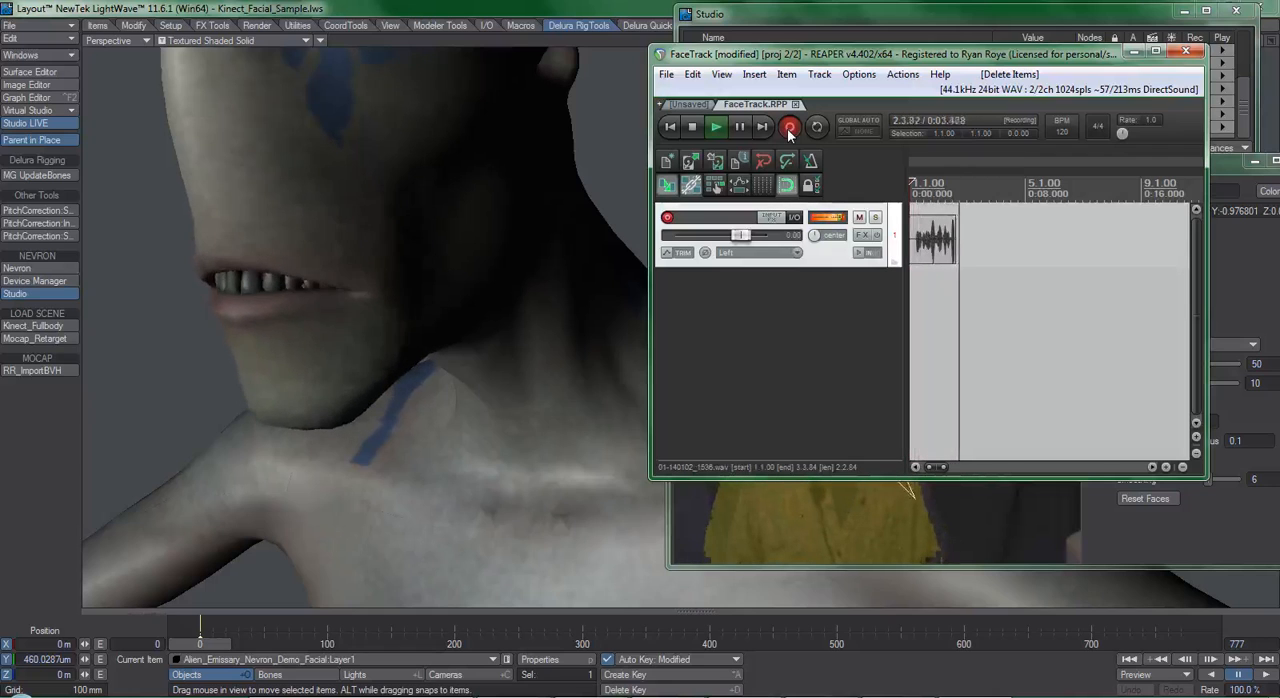
{"action": "left_click", "coordinate": [692, 128]}
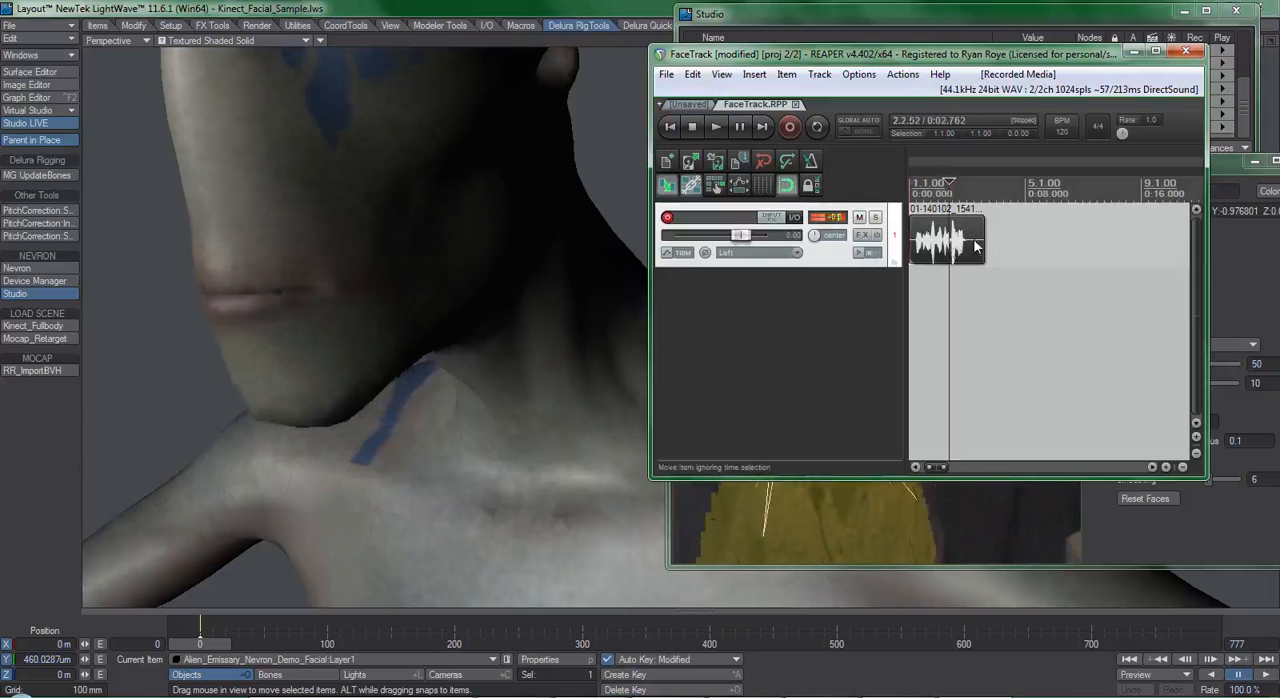
- Change the recorded clip's playback rate in Media Item Properties and confirm
{"action": "double_click", "coordinate": [948, 240]}
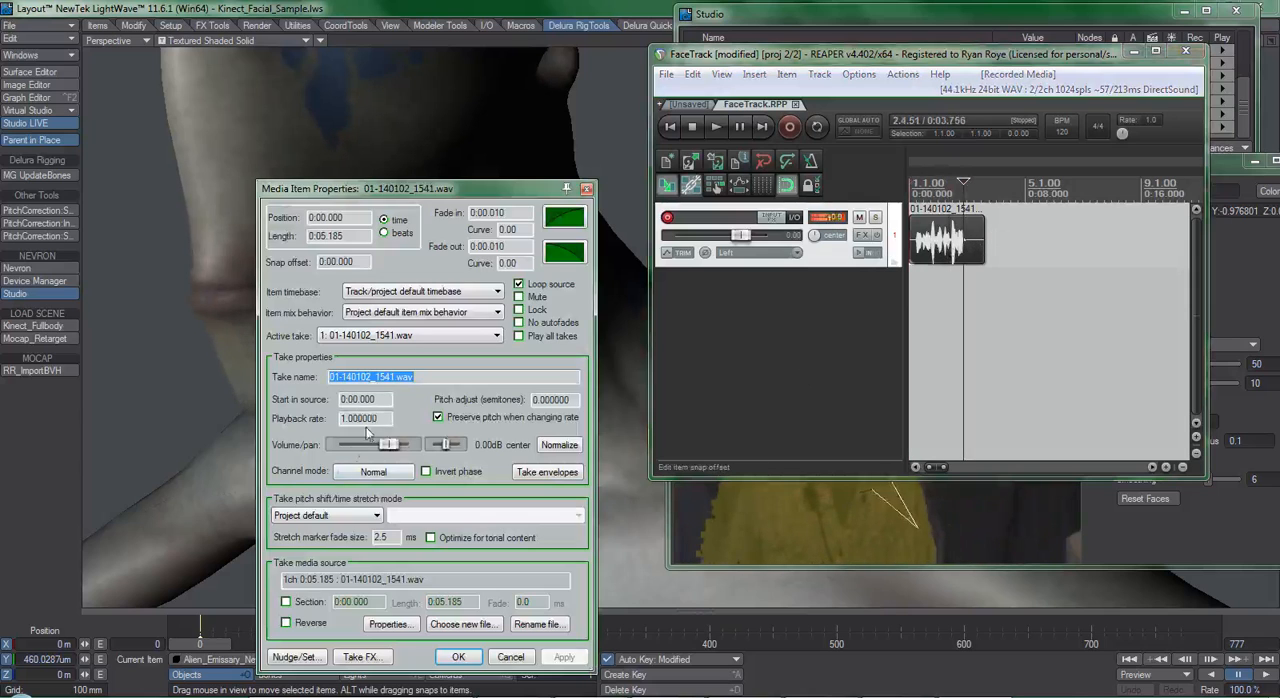
{"action": "left_click", "coordinate": [364, 418]}
{"action": "type", "text": "33"}
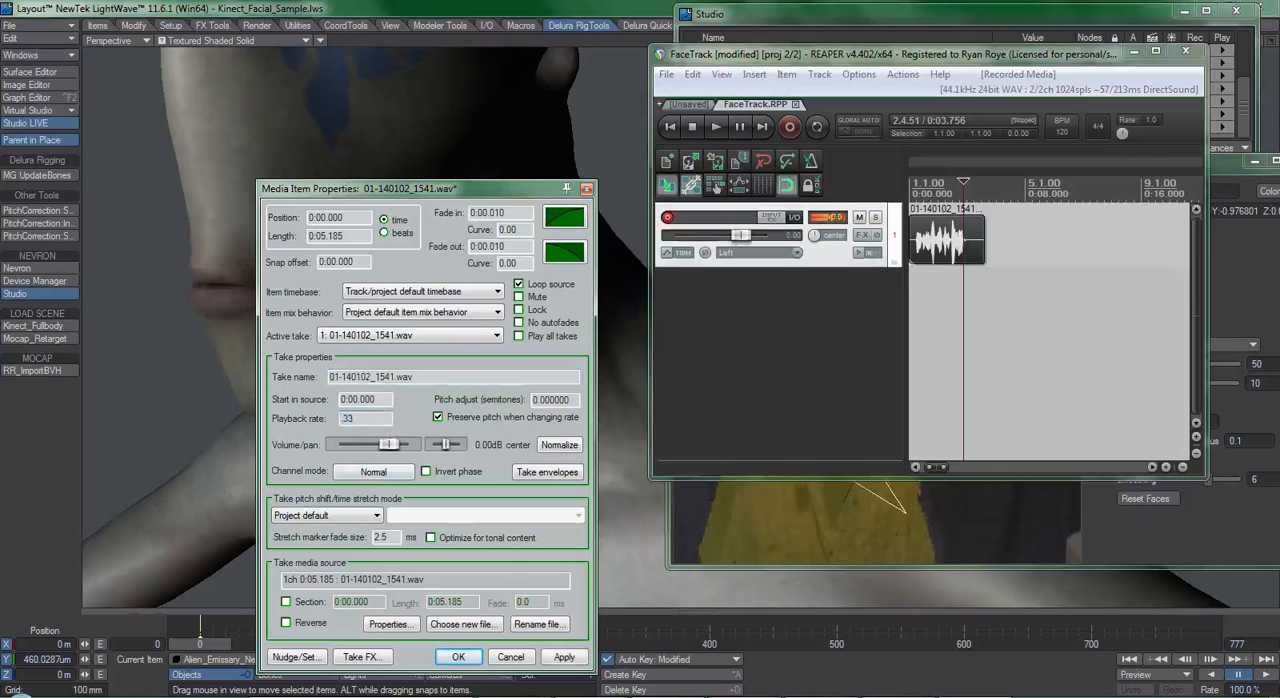
{"action": "left_click", "coordinate": [458, 656]}
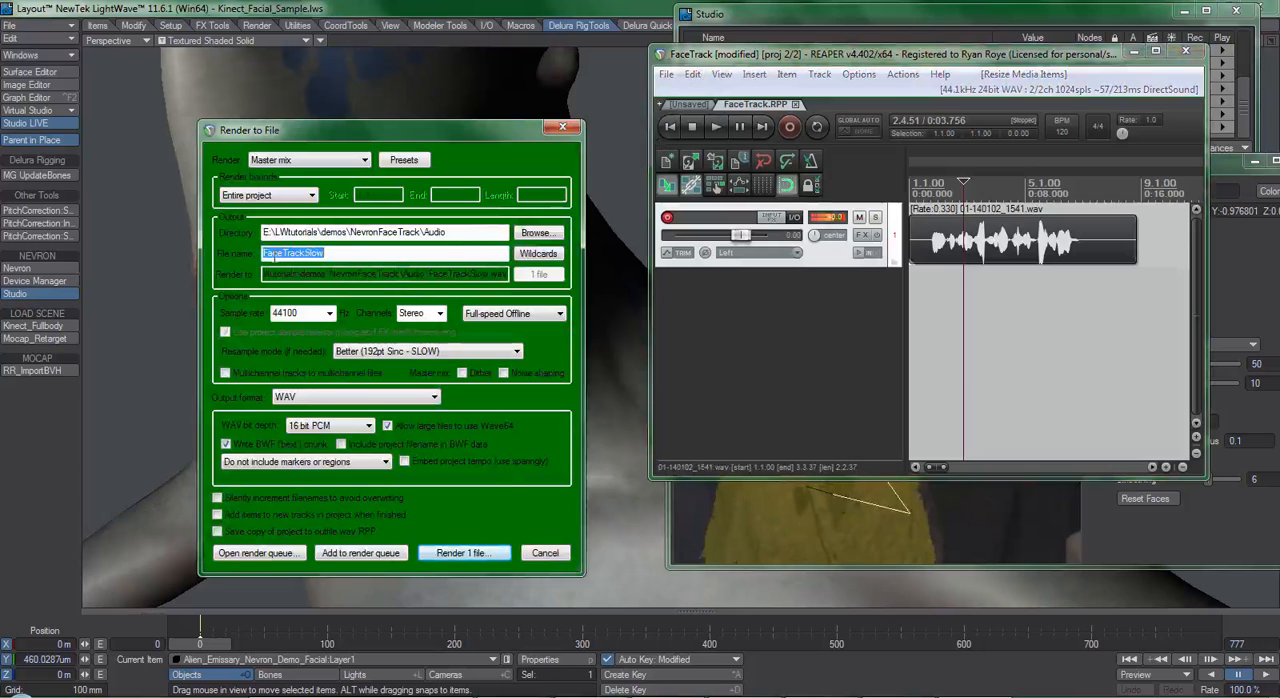
- Render the slowed voice clip to a WAV file
{"action": "left_click", "coordinate": [546, 552]}
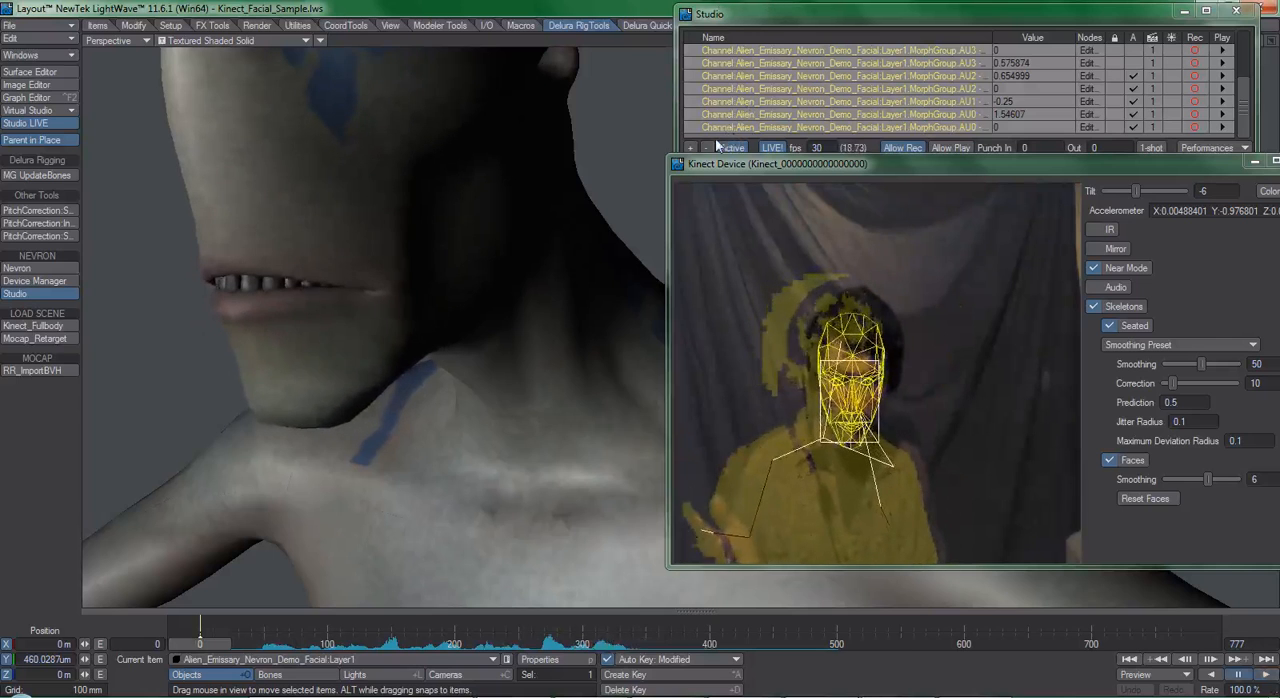
- Remove all earlier takes from the selected facial capture channels
{"action": "right_click", "coordinate": [716, 148]}
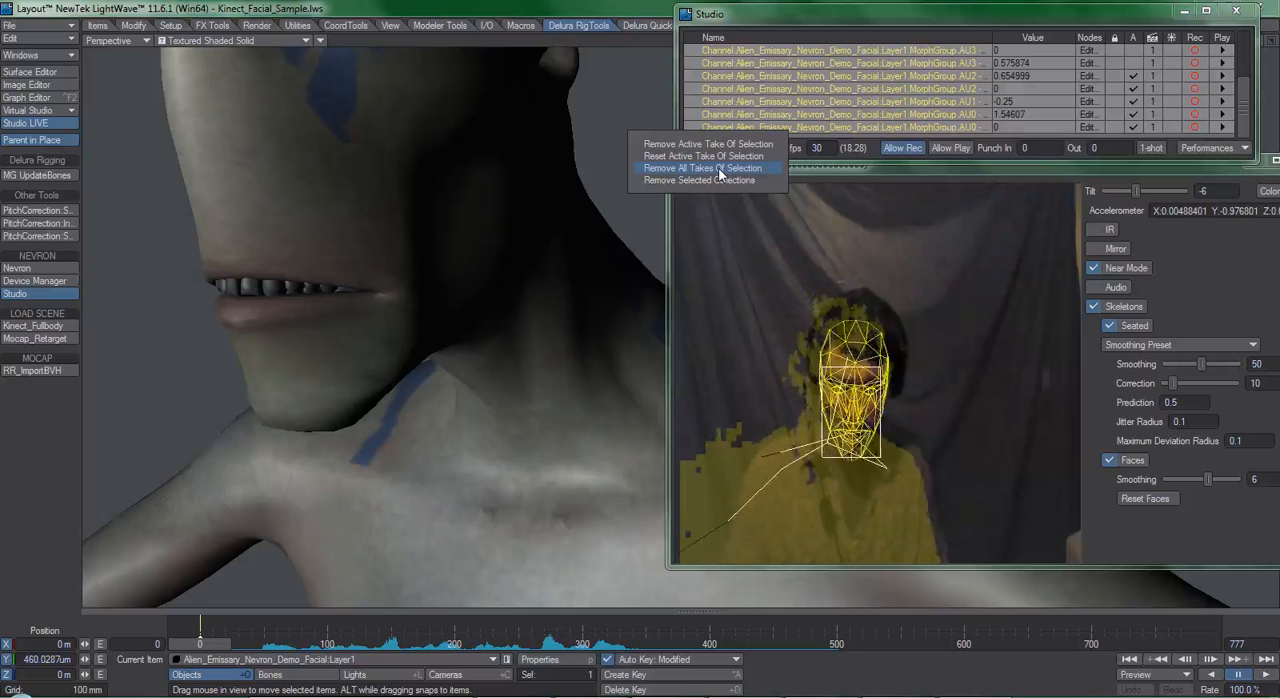
{"action": "left_click", "coordinate": [704, 168]}
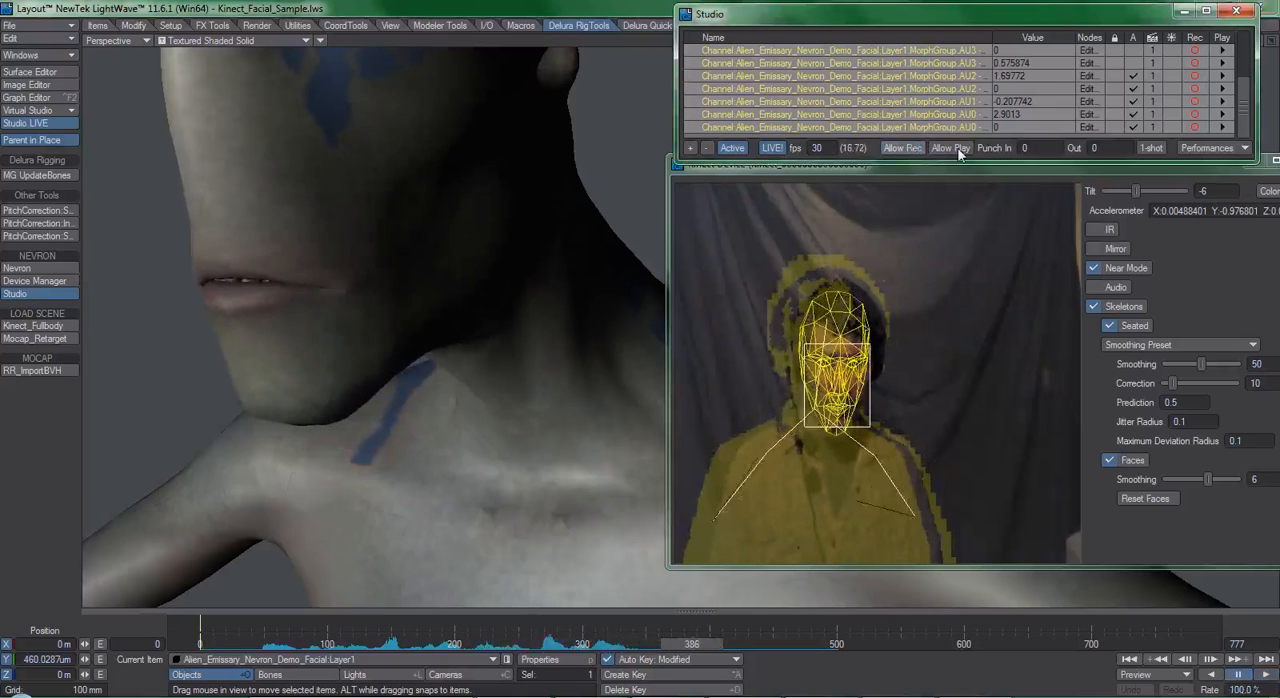
- Finish the capture step in the Studio panel
{"action": "left_click", "coordinate": [950, 148]}
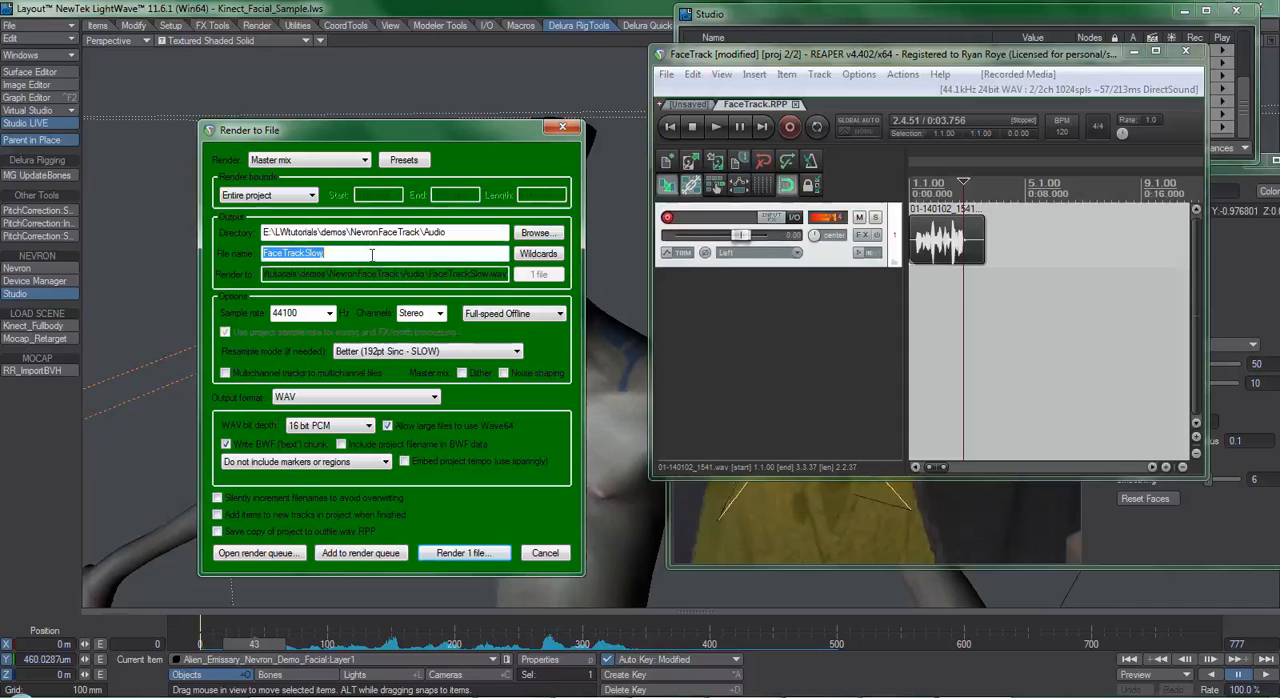
- Name the normal-speed render file 'FaceTrackNormal'
{"action": "type", "text": "FaceTrackNormal"}
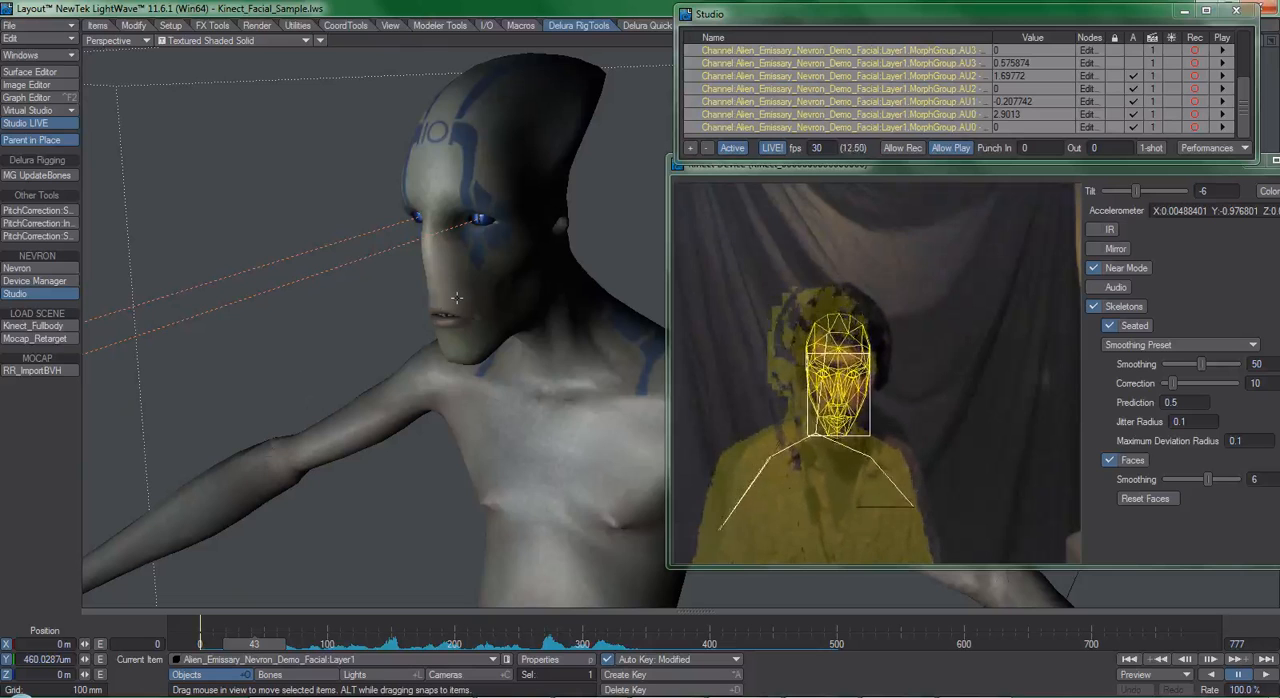
- Scale the captured facial keys in time back toward real-time speed via Scale Keys
{"action": "left_click", "coordinate": [24, 84]}
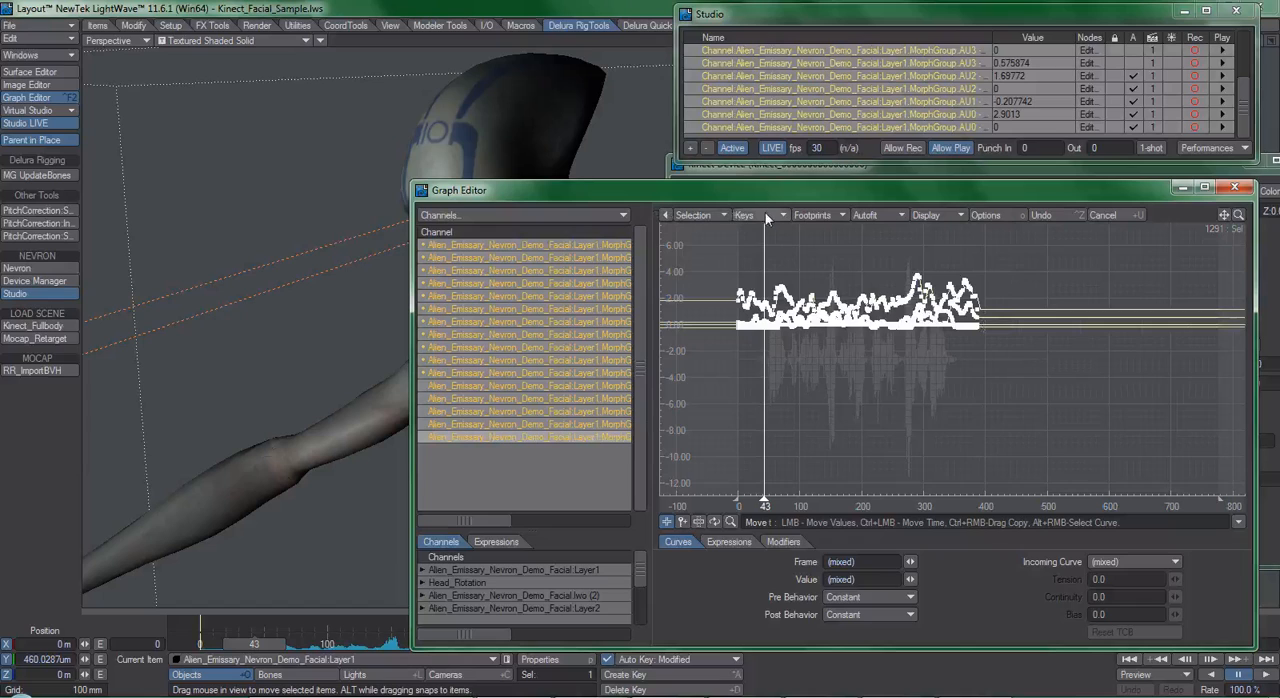
{"action": "left_click", "coordinate": [744, 214]}
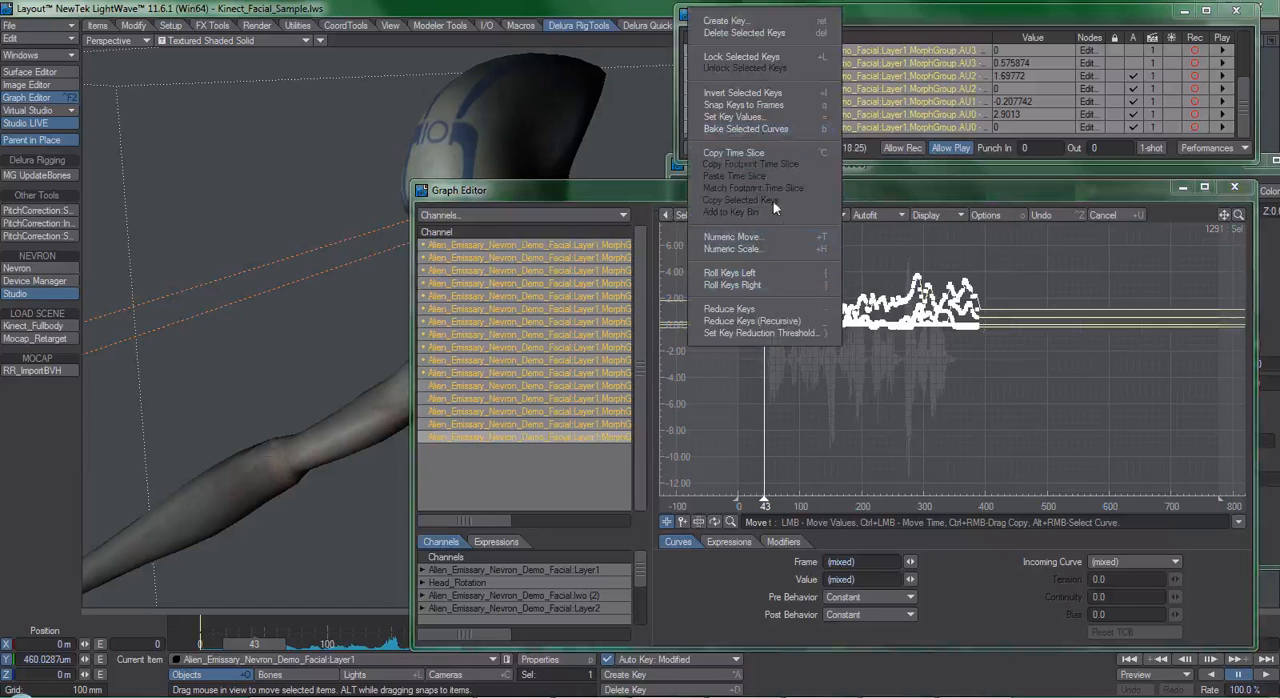
{"action": "left_click", "coordinate": [736, 248]}
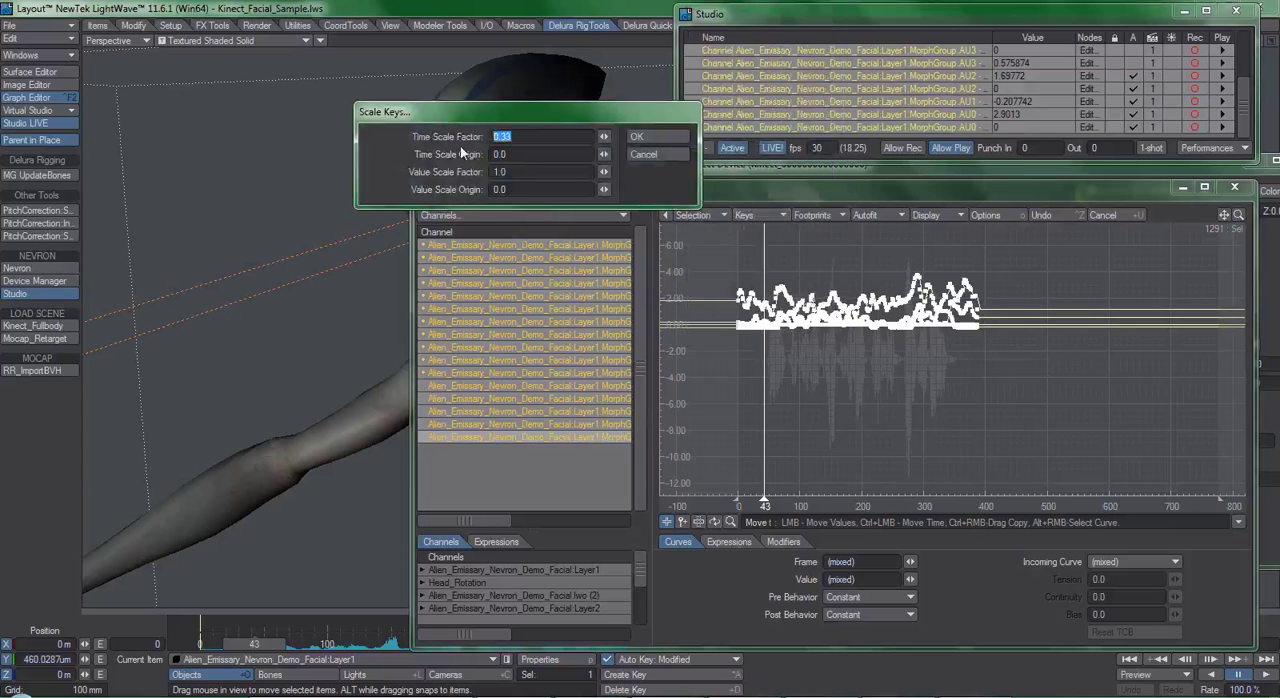
{"action": "left_click", "coordinate": [658, 136]}
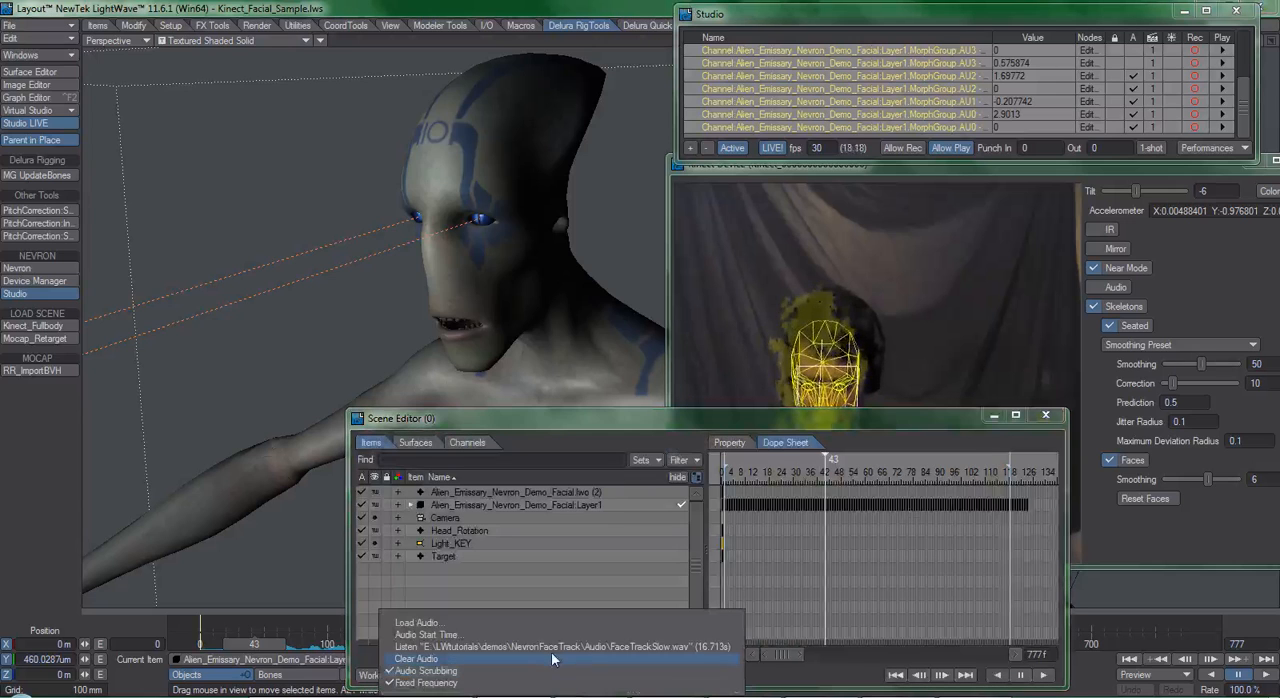
- Choose an Audio menu option and close the Scene Editor before opening Preferences
{"action": "left_click", "coordinate": [412, 620]}
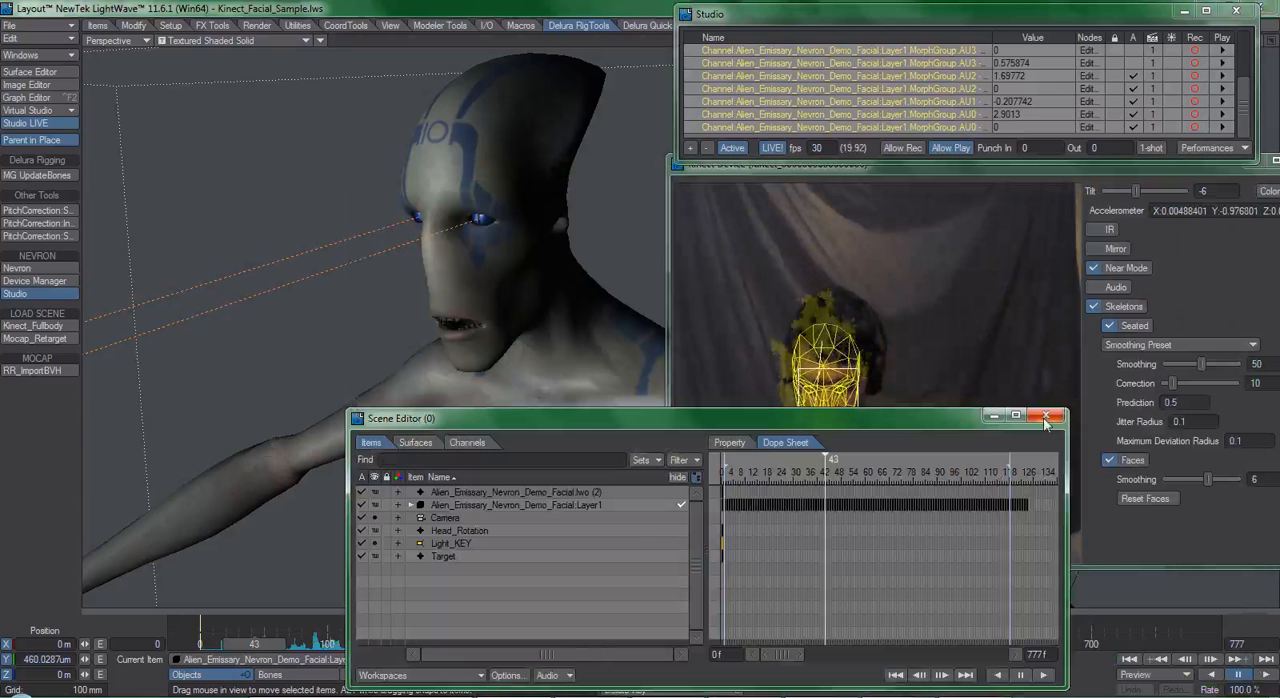
{"action": "left_click", "coordinate": [1044, 416]}
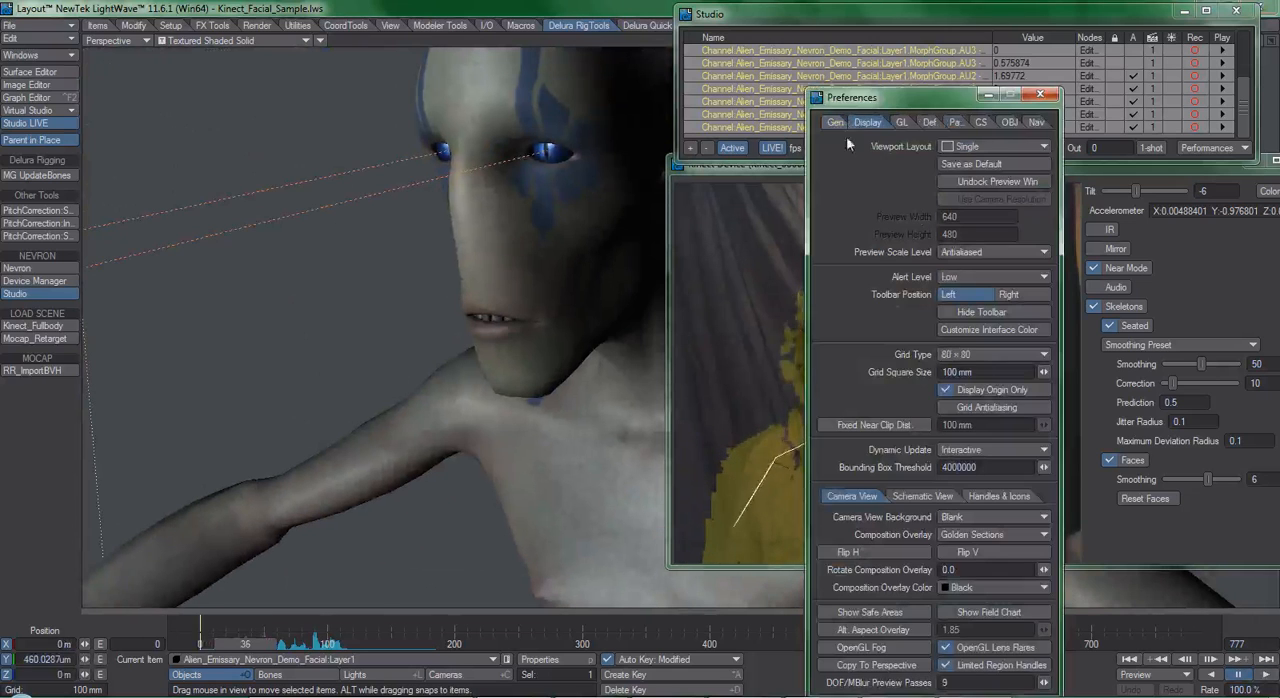
- Set Frames Per Second to 15 on the General preferences page
{"action": "left_click", "coordinate": [836, 120]}
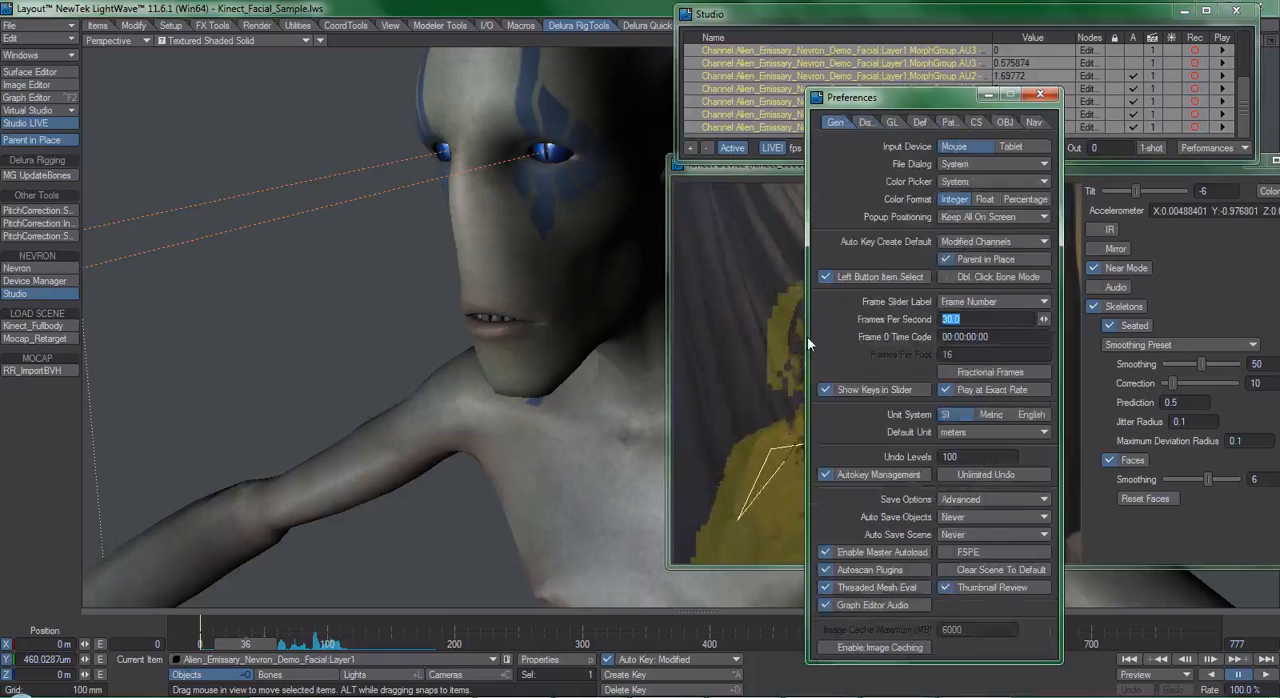
{"action": "type", "text": "15"}
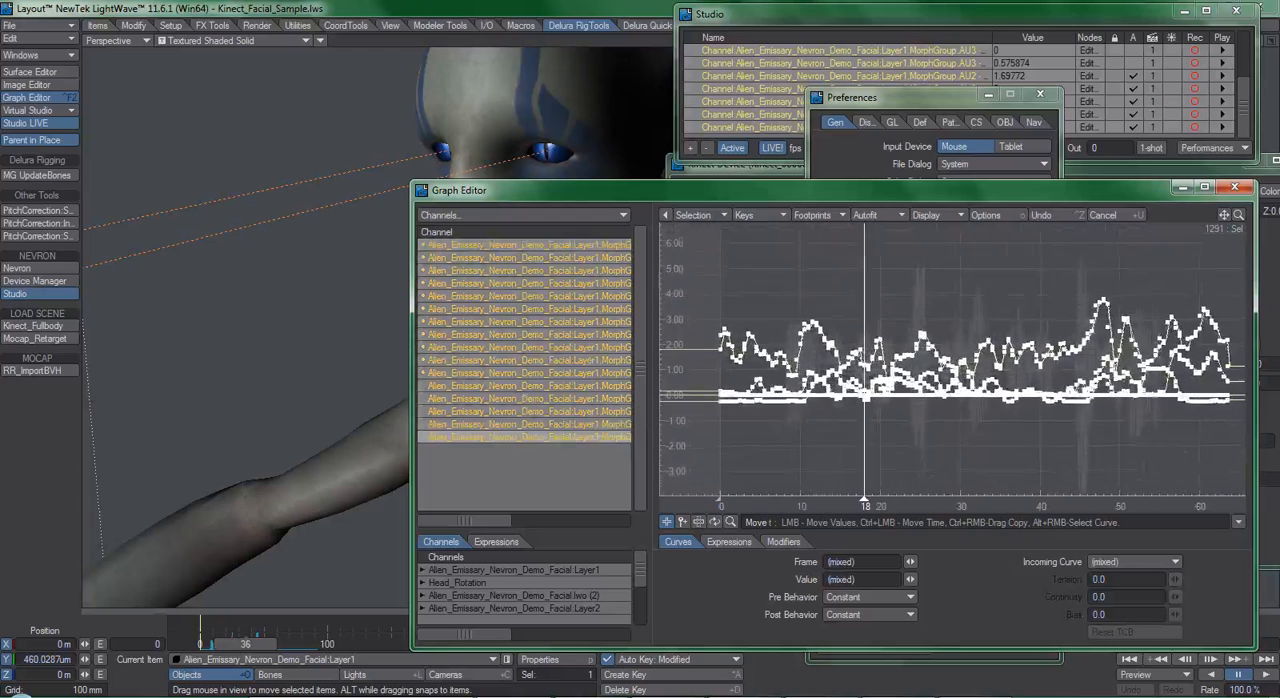
- Bring up the Graph Editor's Keys operations list for Snap Keys to Frames
{"action": "left_click", "coordinate": [744, 214]}
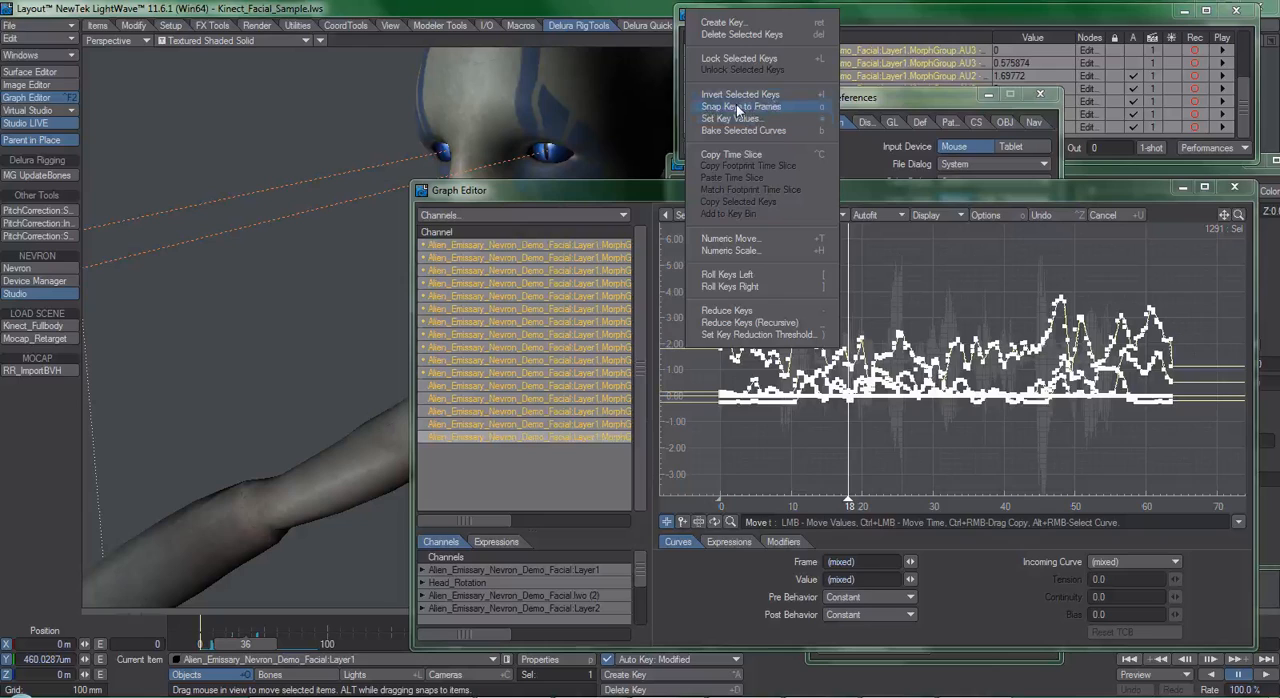
{"action": "mouse_move", "coordinate": [732, 118]}
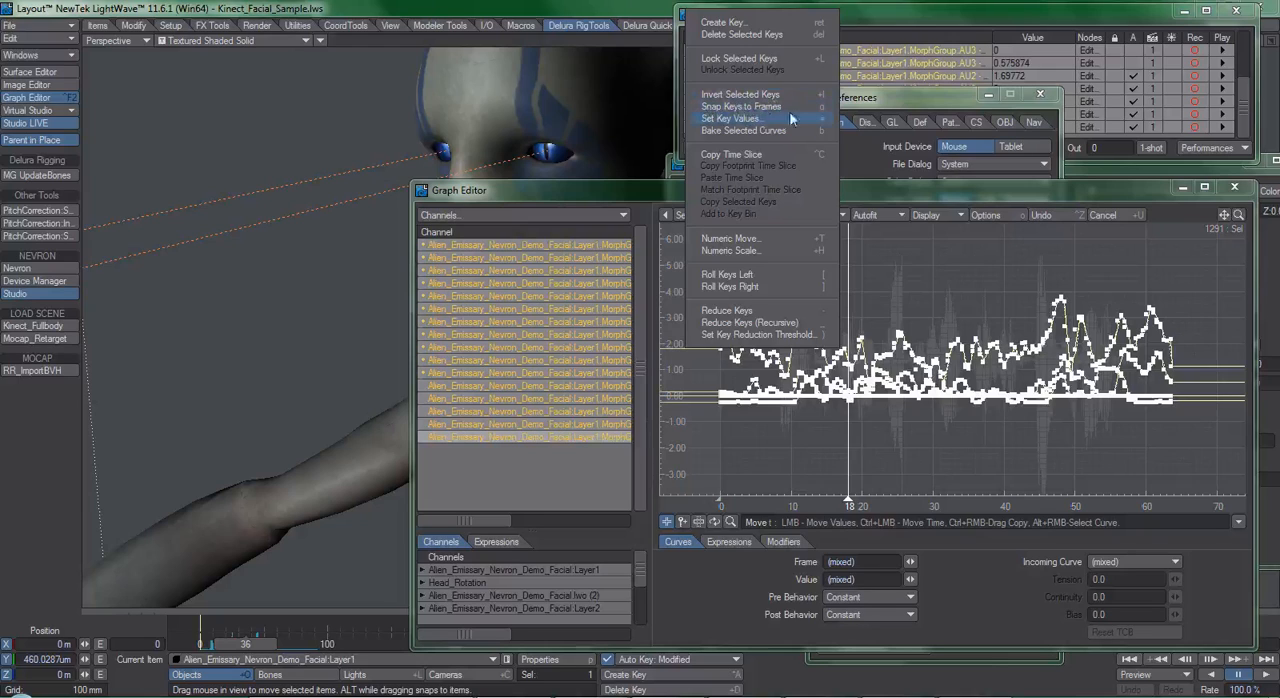